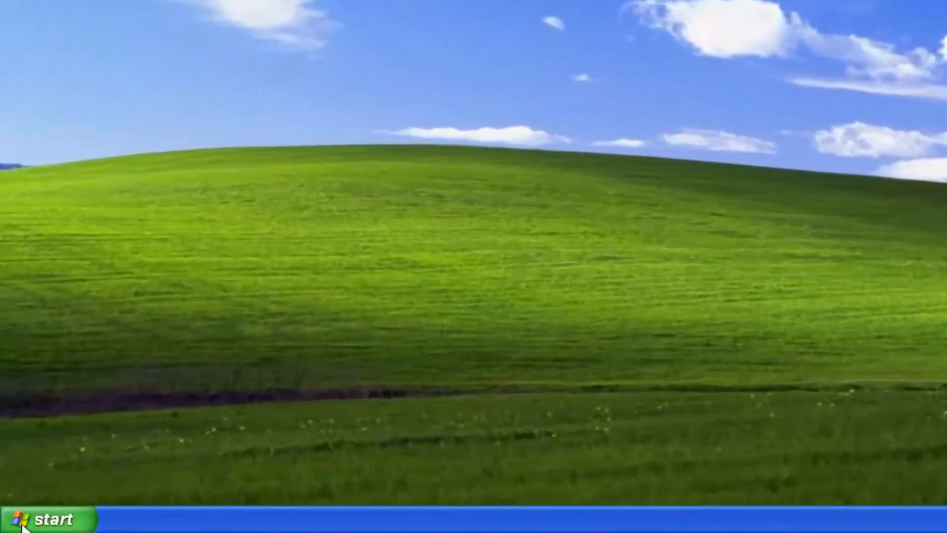
- Run compmgmt.msc from Start > Run, accepting the suggested entry, to launch Computer Management
{"action": "left_click", "coordinate": [46, 518]}
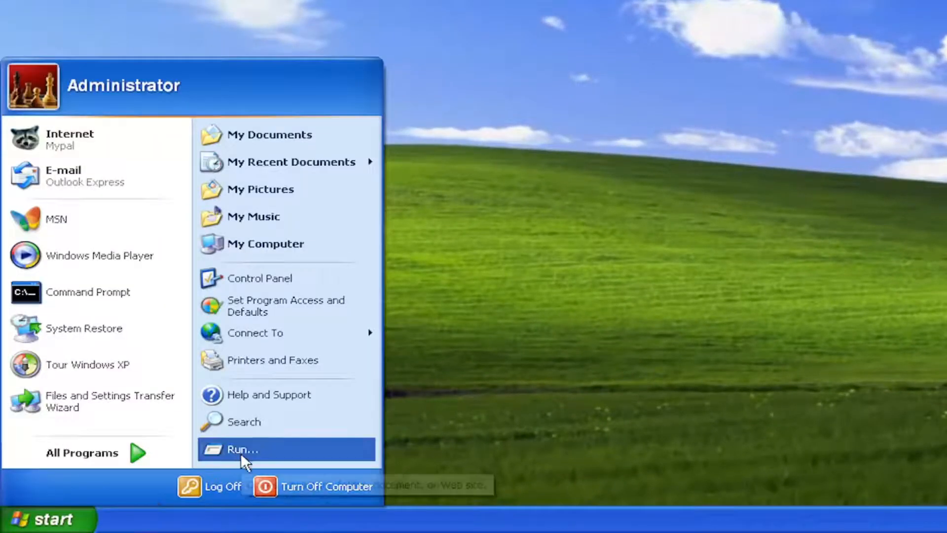
{"action": "left_click", "coordinate": [241, 449]}
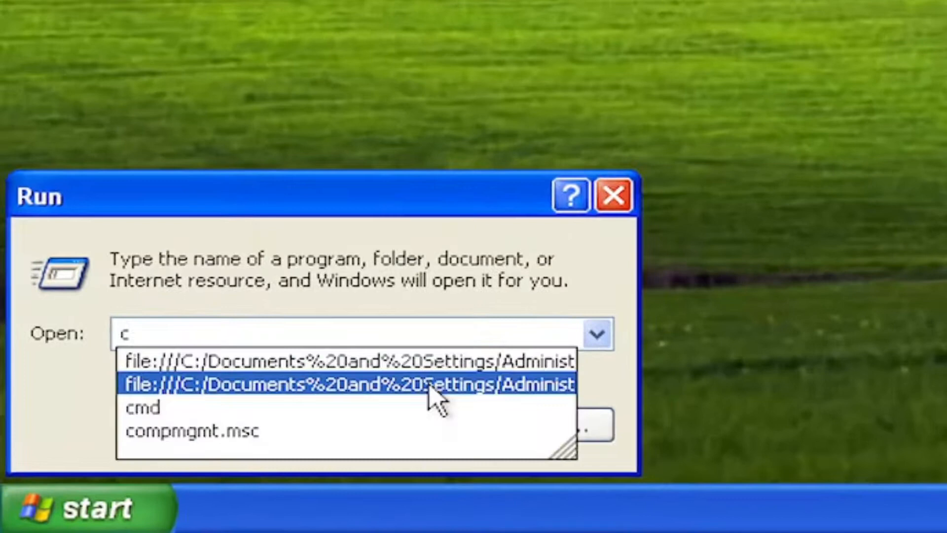
{"action": "type", "text": "ompmgmt.ms"}
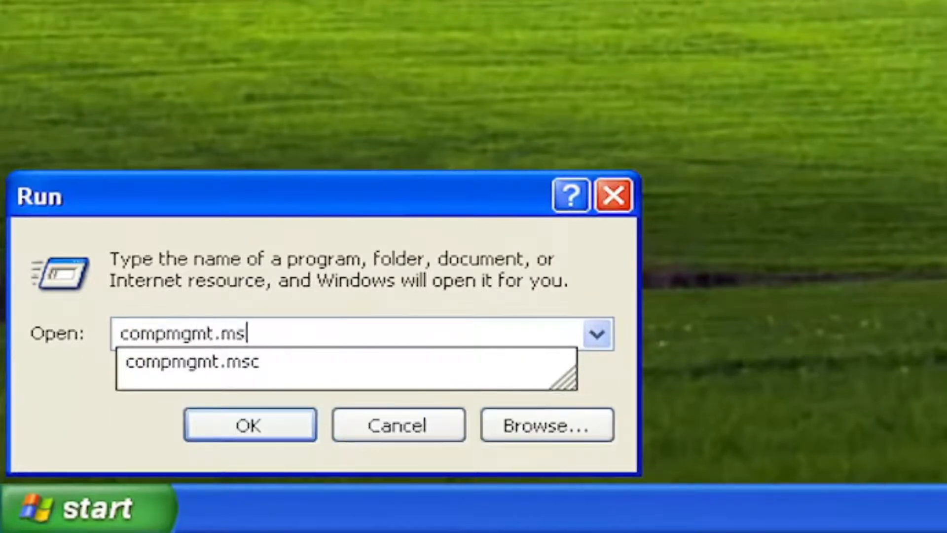
{"action": "left_click", "coordinate": [346, 363]}
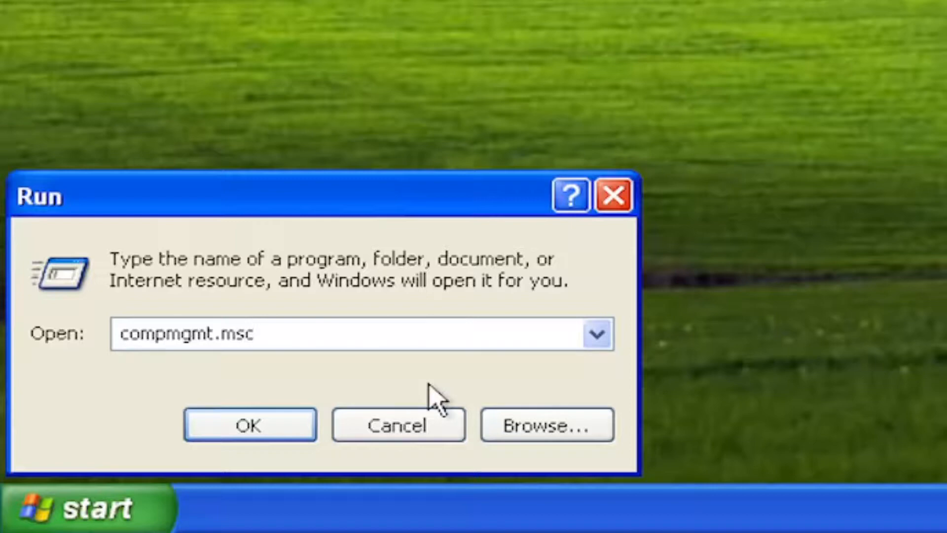
{"action": "mouse_move", "coordinate": [399, 387]}
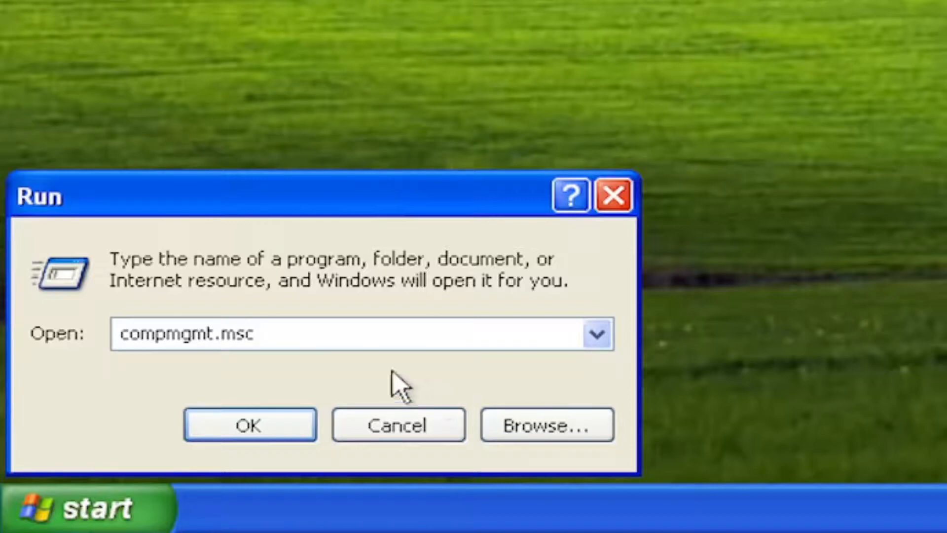
{"action": "left_click", "coordinate": [248, 423]}
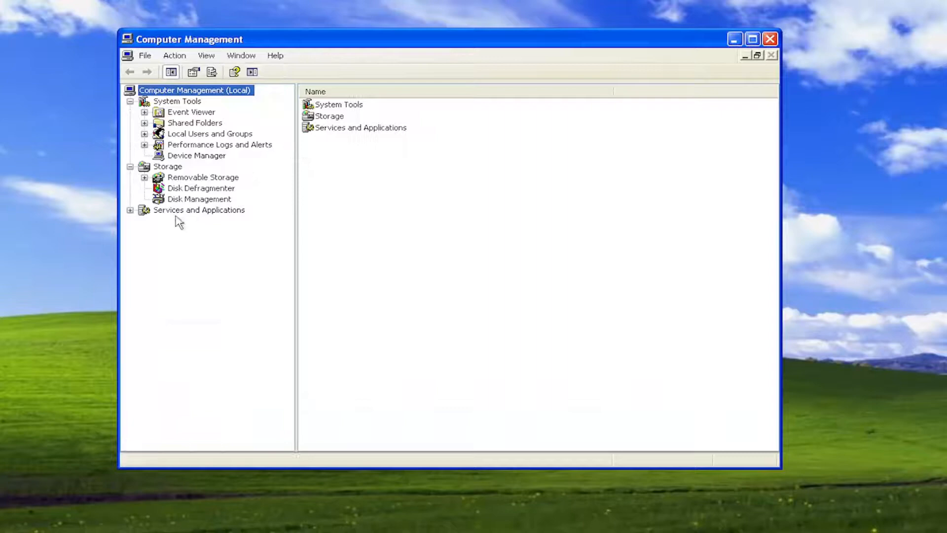
- Under Local Users and Groups, list the Users folder and bring up the Administrator account's actions
{"action": "left_click", "coordinate": [209, 134]}
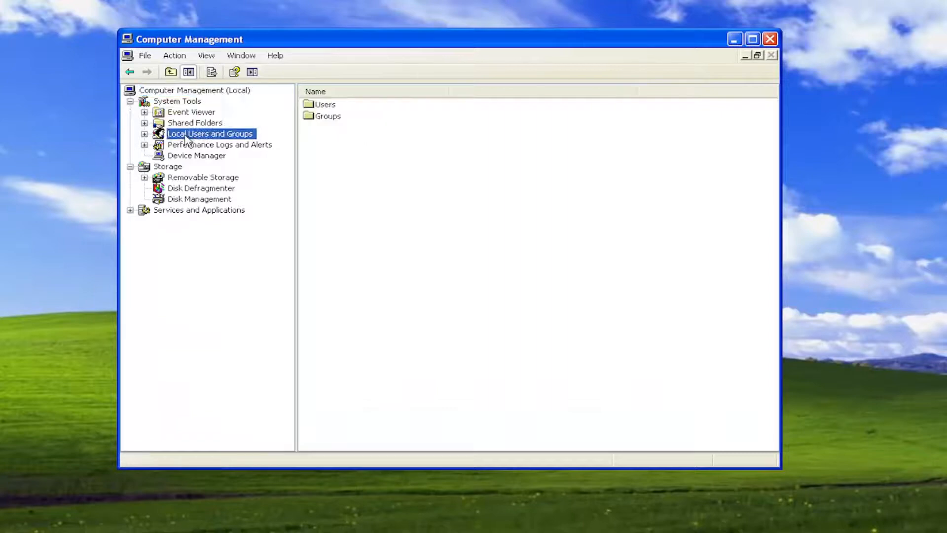
{"action": "left_click", "coordinate": [324, 103]}
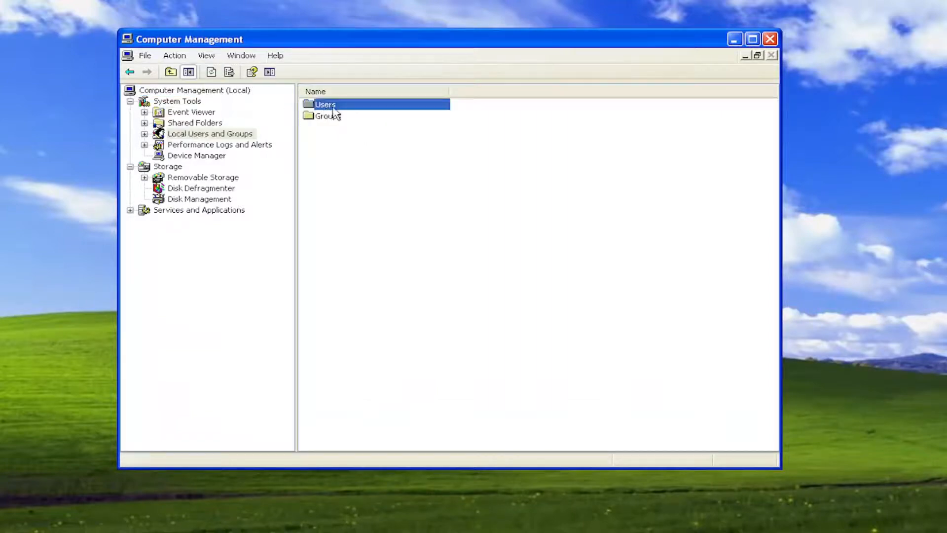
{"action": "double_click", "coordinate": [324, 104]}
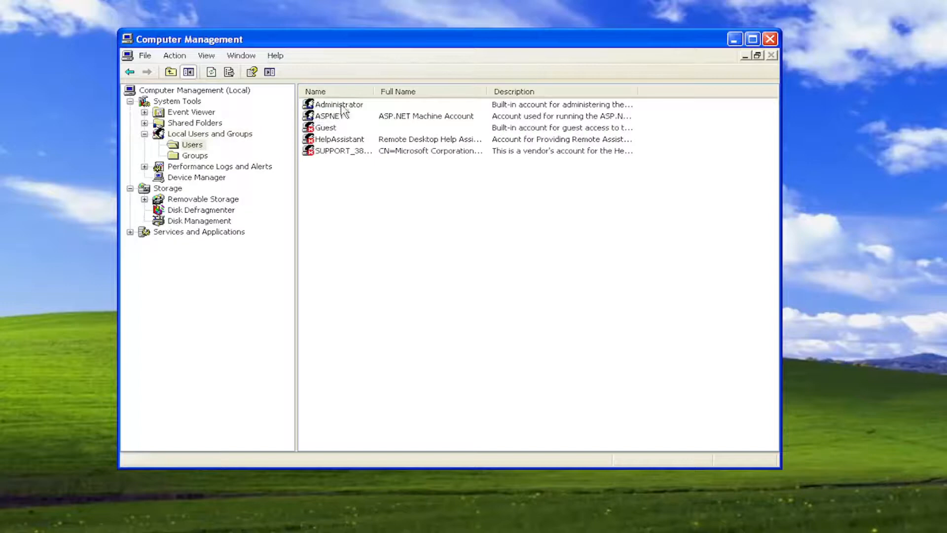
{"action": "right_click", "coordinate": [338, 103]}
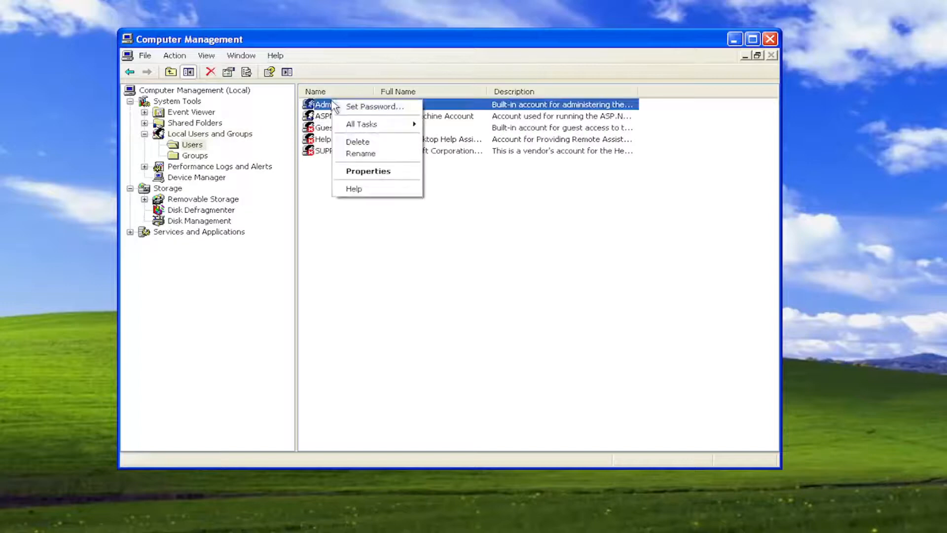
{"action": "mouse_move", "coordinate": [370, 111]}
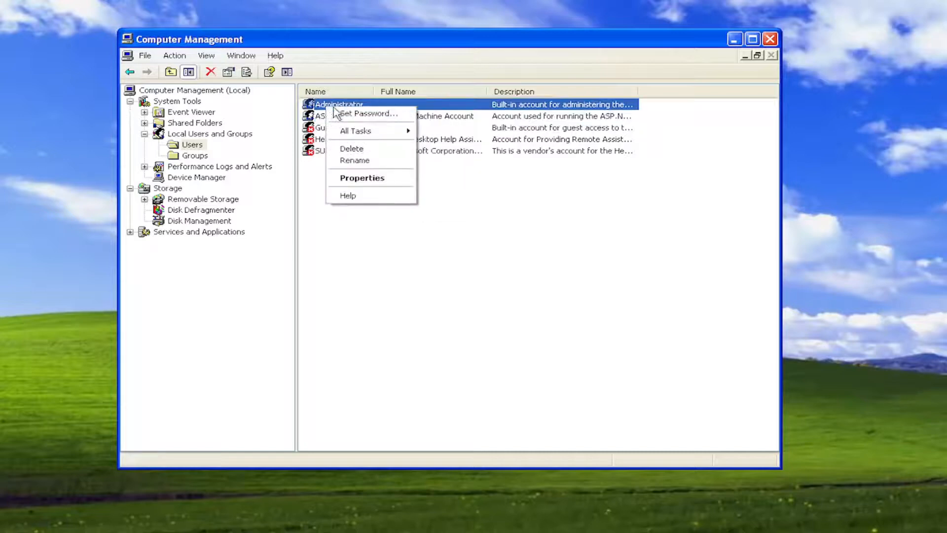
- Set a new Administrator password via Set Password, accepting the data-loss warning and confirming it
{"action": "left_click", "coordinate": [368, 113]}
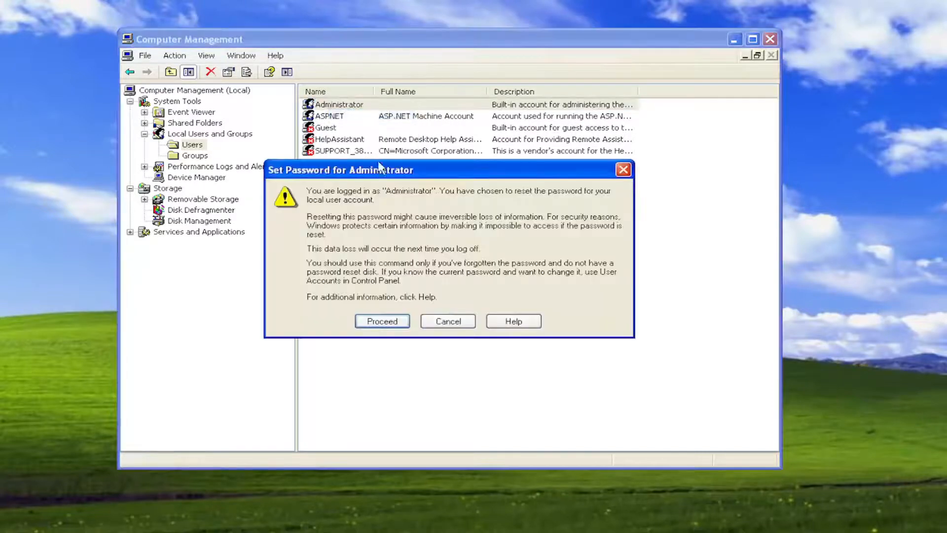
{"action": "left_click", "coordinate": [380, 320]}
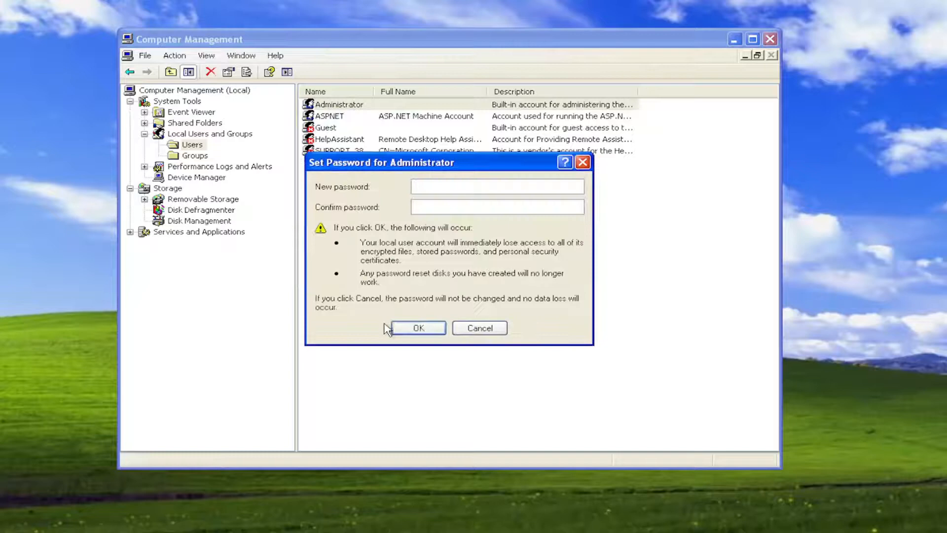
{"action": "mouse_move", "coordinate": [453, 206]}
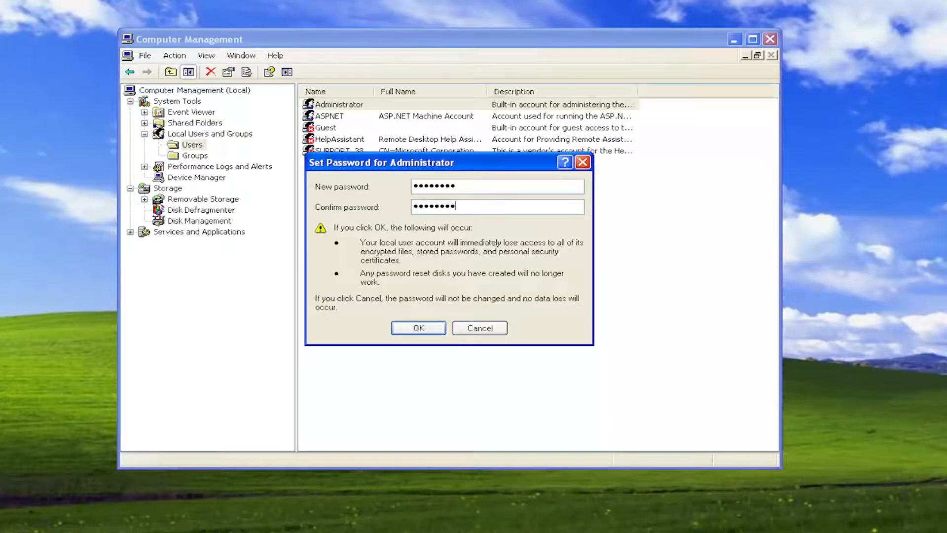
{"action": "left_click", "coordinate": [418, 328]}
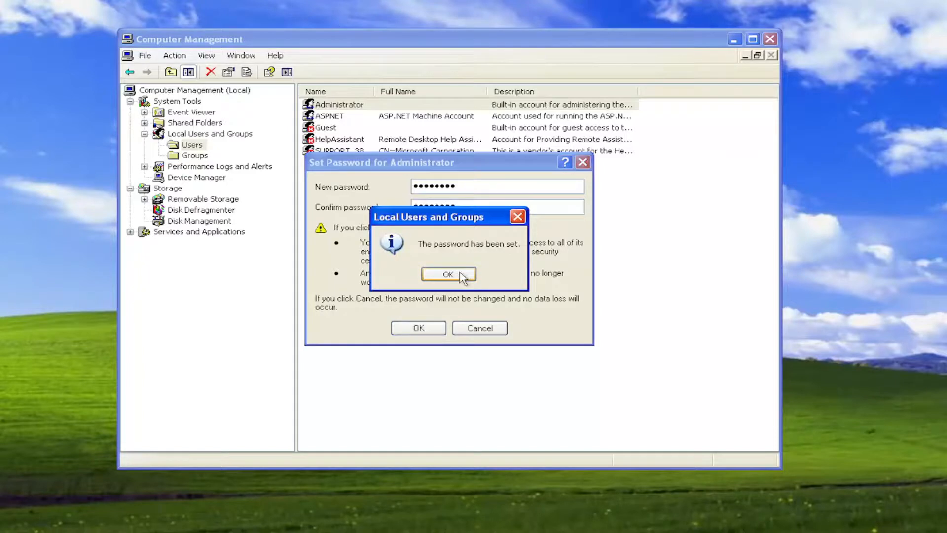
- Dismiss the 'The password has been set' message and minimize Computer Management to the taskbar
{"action": "left_click", "coordinate": [448, 273]}
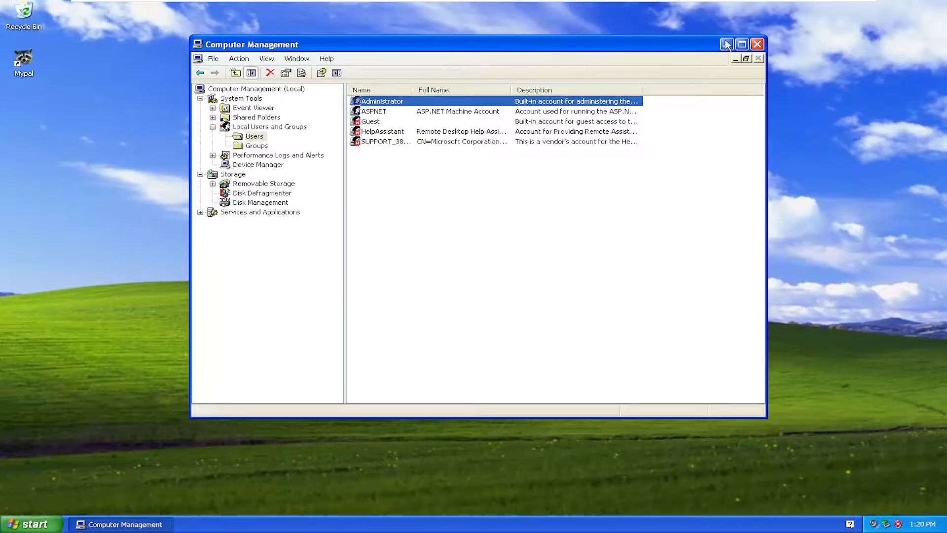
{"action": "left_click", "coordinate": [735, 58]}
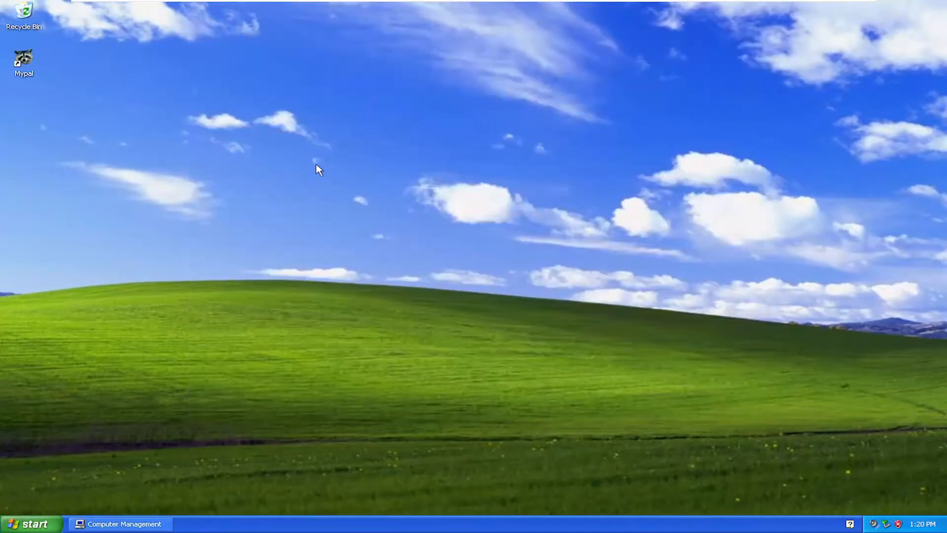